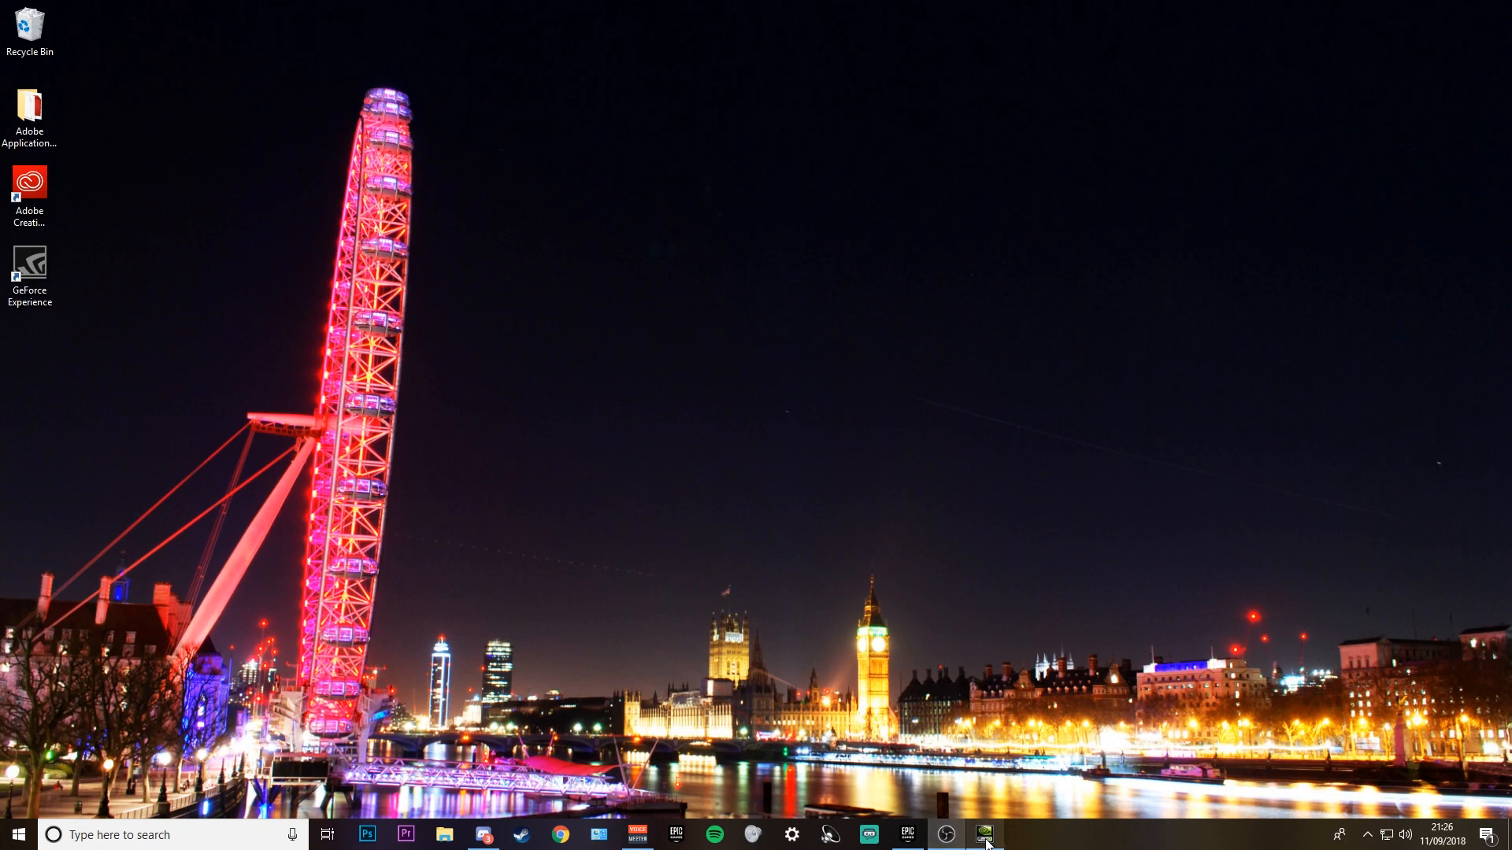
Step: Open NVIDIA Control Panel's Change resolution page and its custom resolutions list showing 1440 x 1080
{"action": "left_click", "coordinate": [985, 835]}
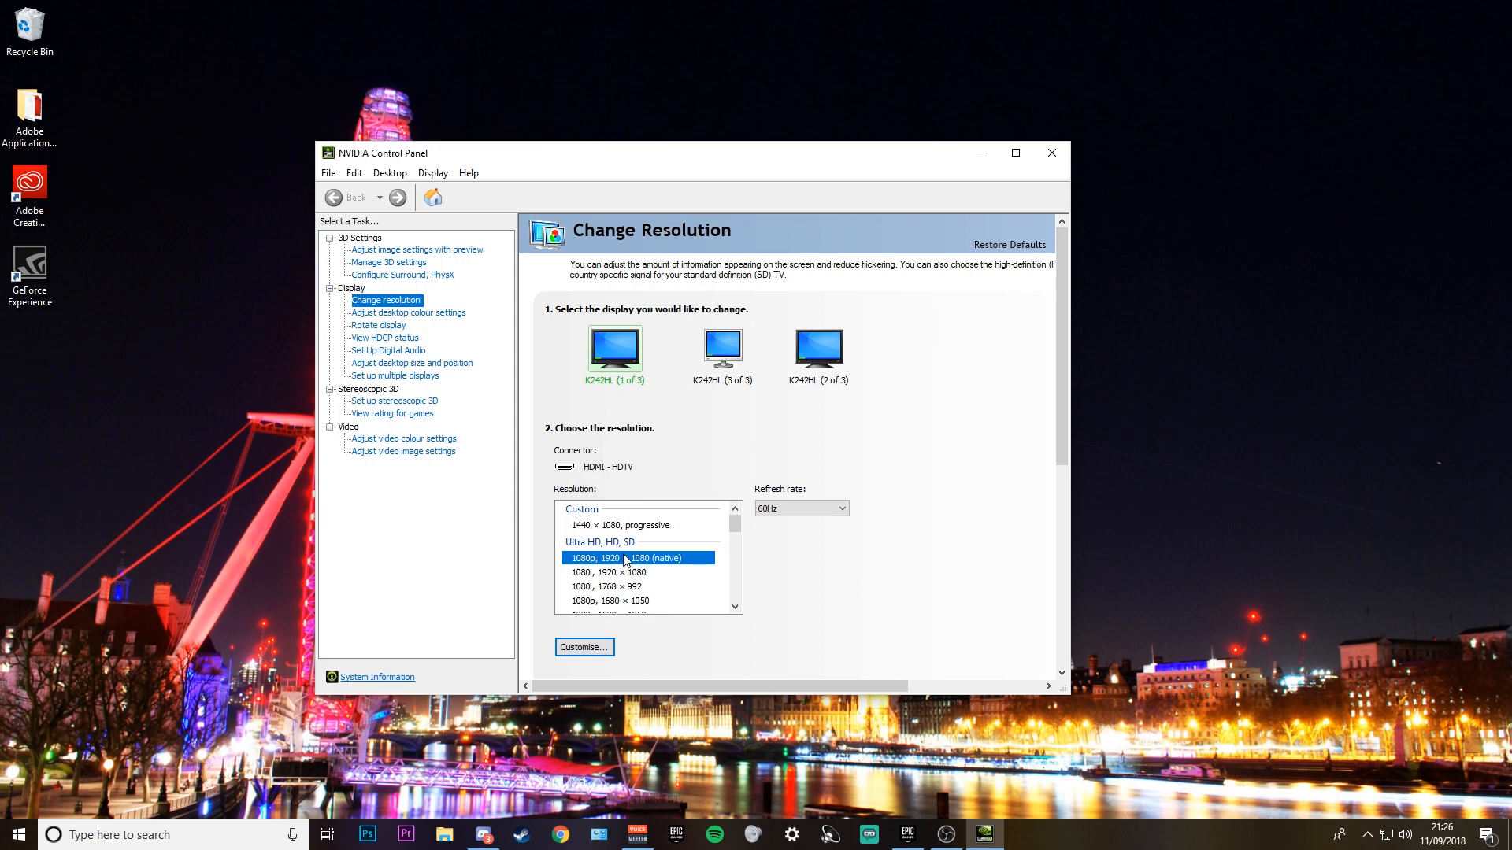
{"action": "mouse_move", "coordinate": [680, 566]}
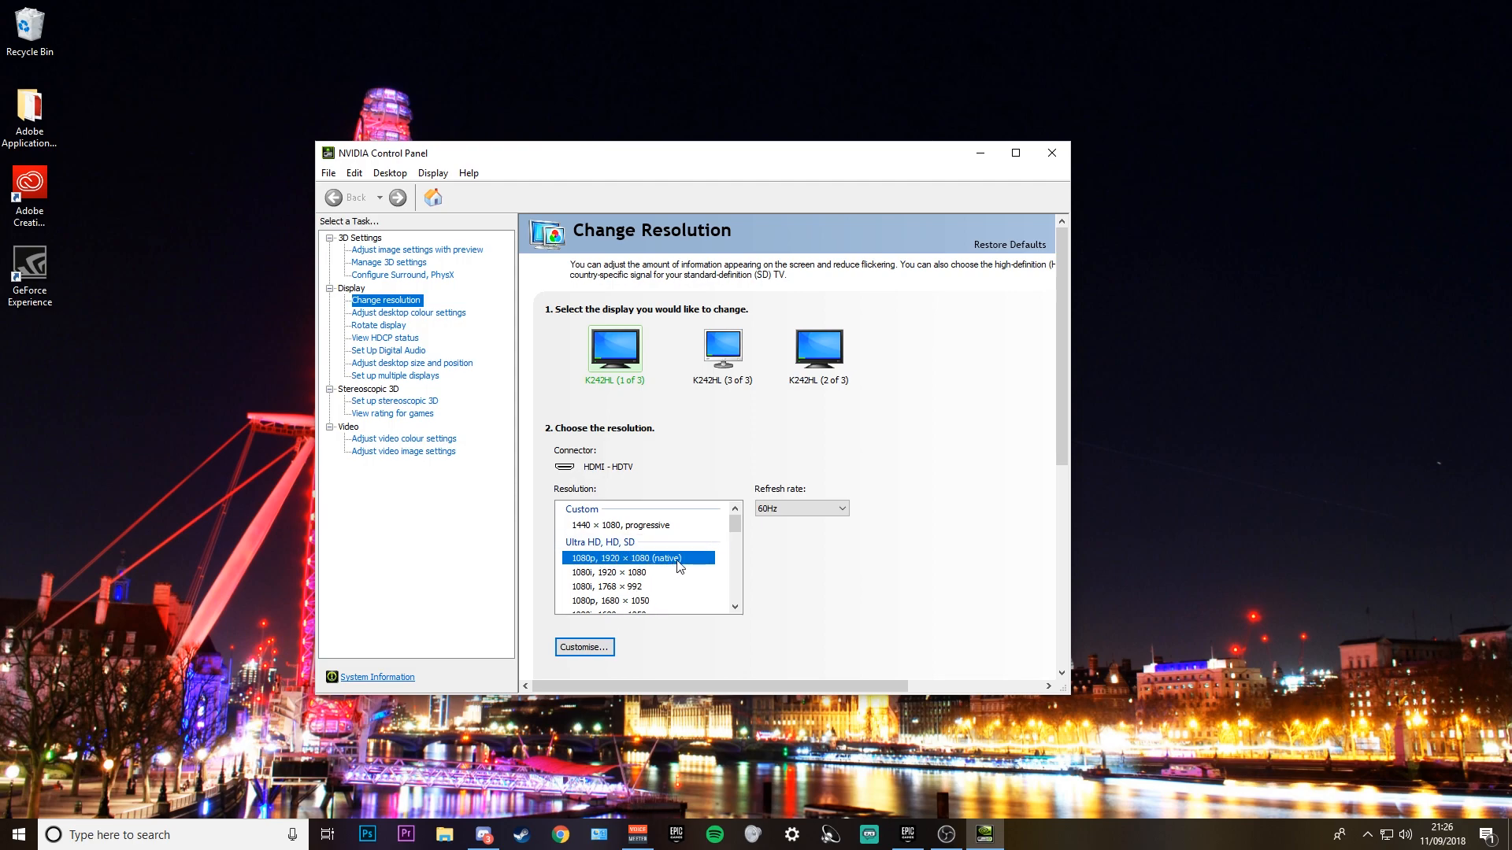
{"action": "left_click", "coordinate": [583, 647]}
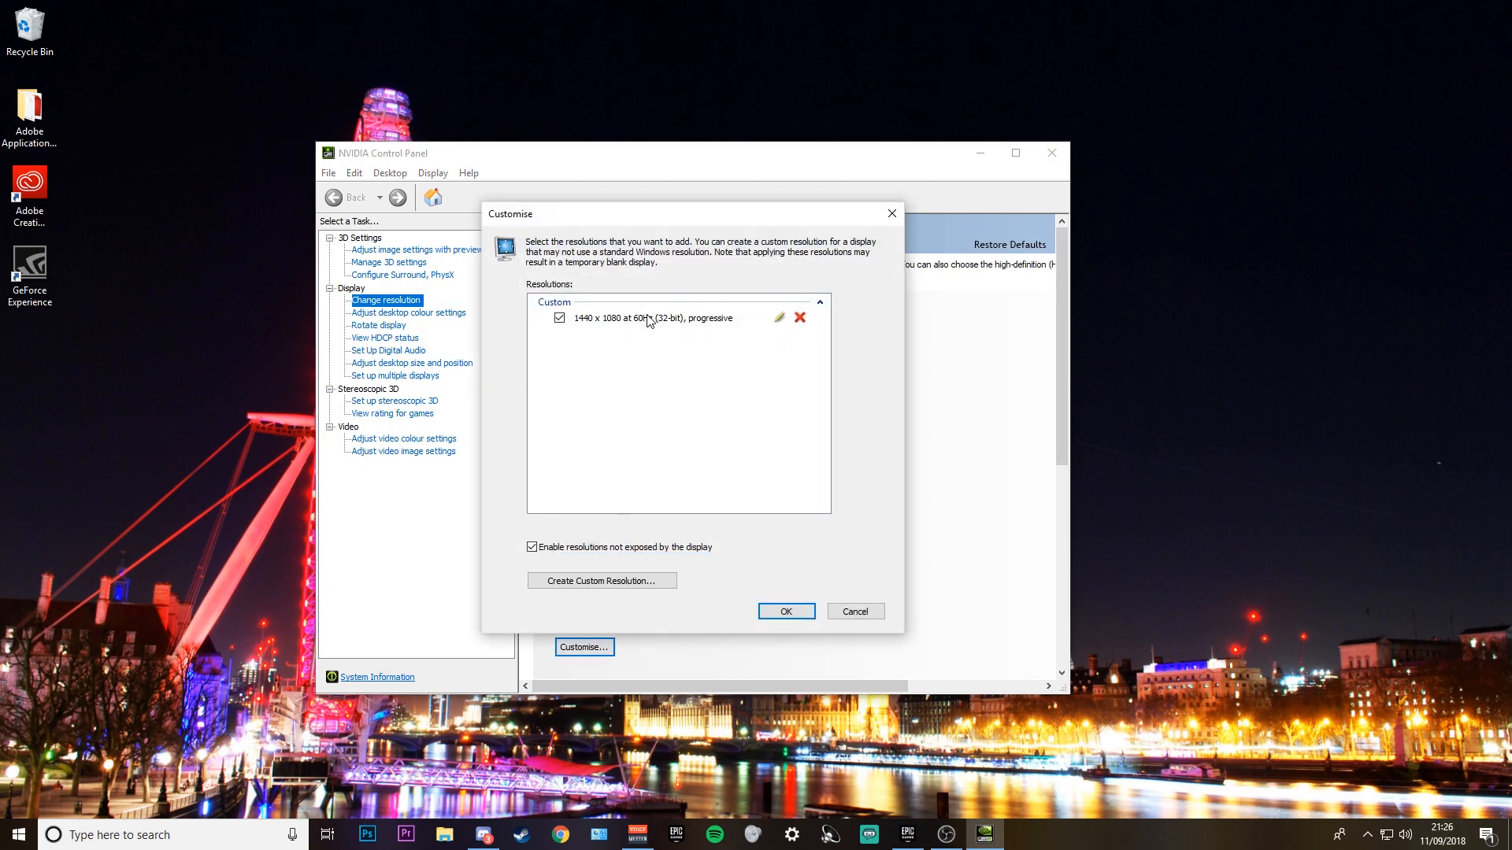
Step: Review the 1440 x 1080 custom resolution's timings, then cancel out of the editor
{"action": "left_click", "coordinate": [778, 317]}
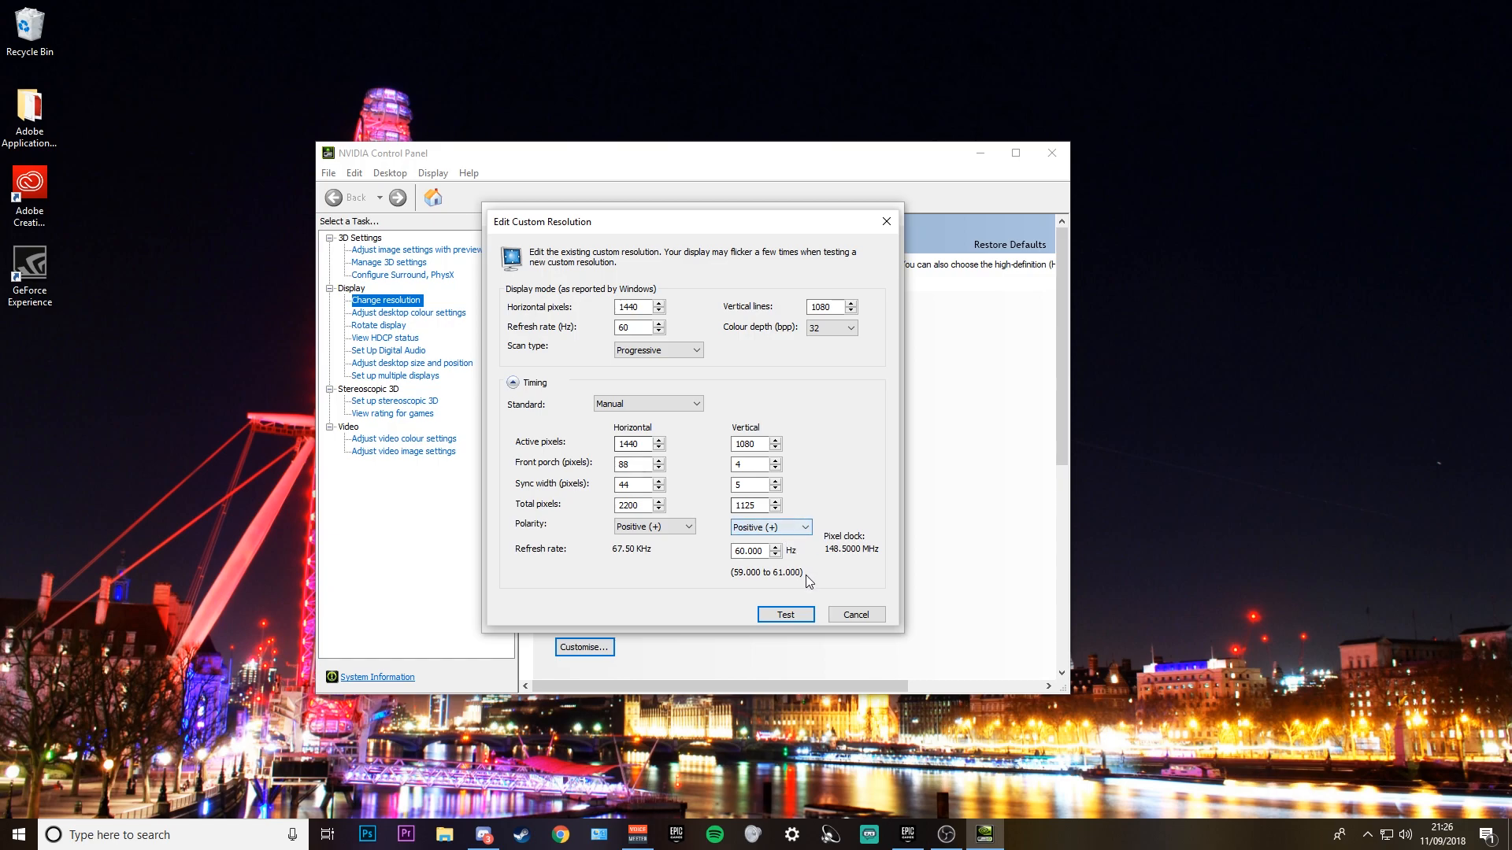
{"action": "left_click", "coordinate": [856, 615]}
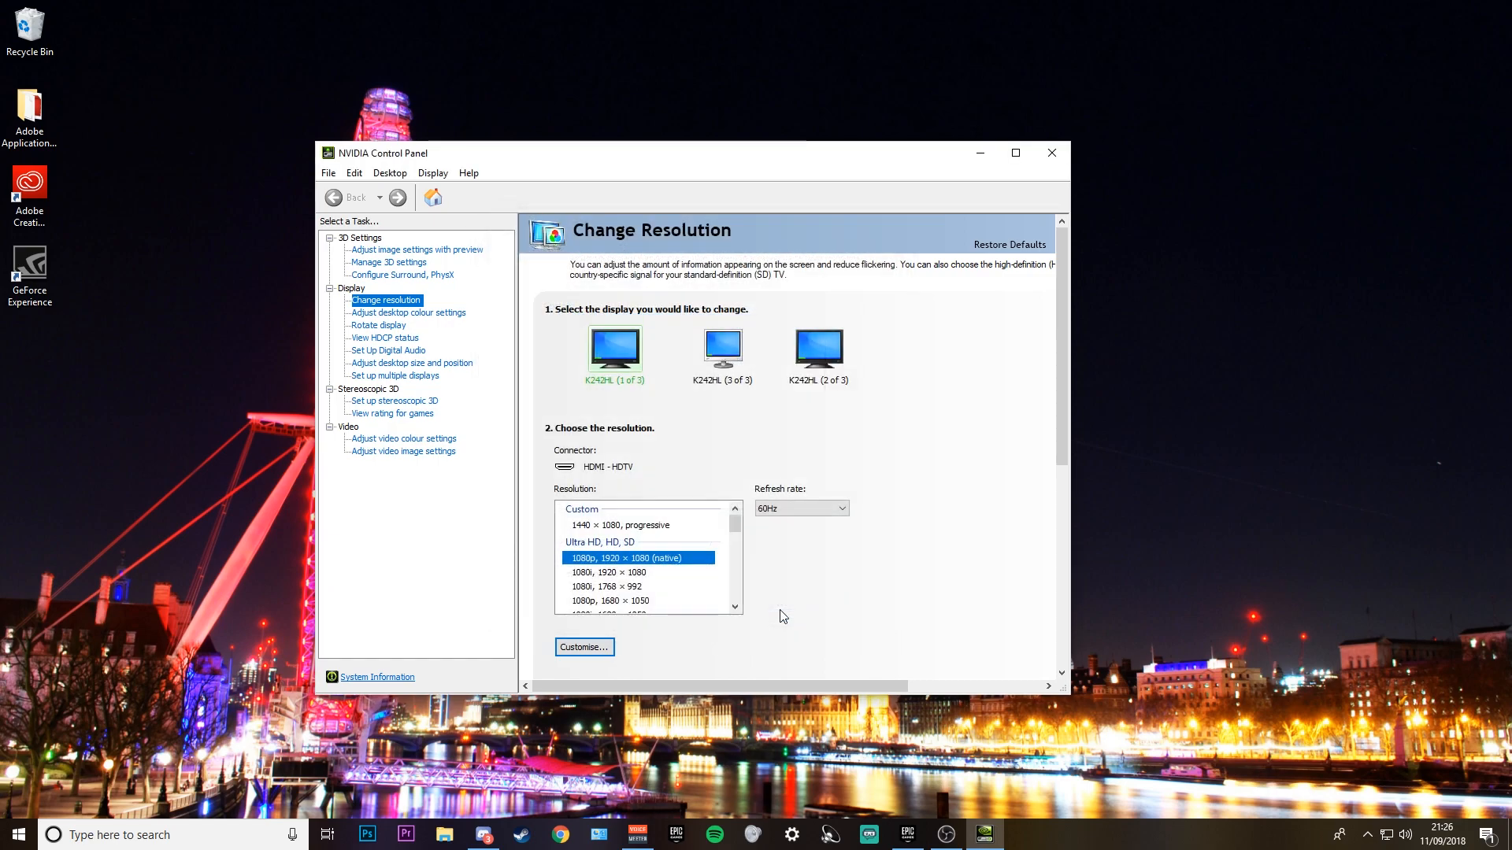
Step: Apply the 1440 × 1080 progressive custom resolution and confirm keeping it
{"action": "left_click", "coordinate": [621, 525]}
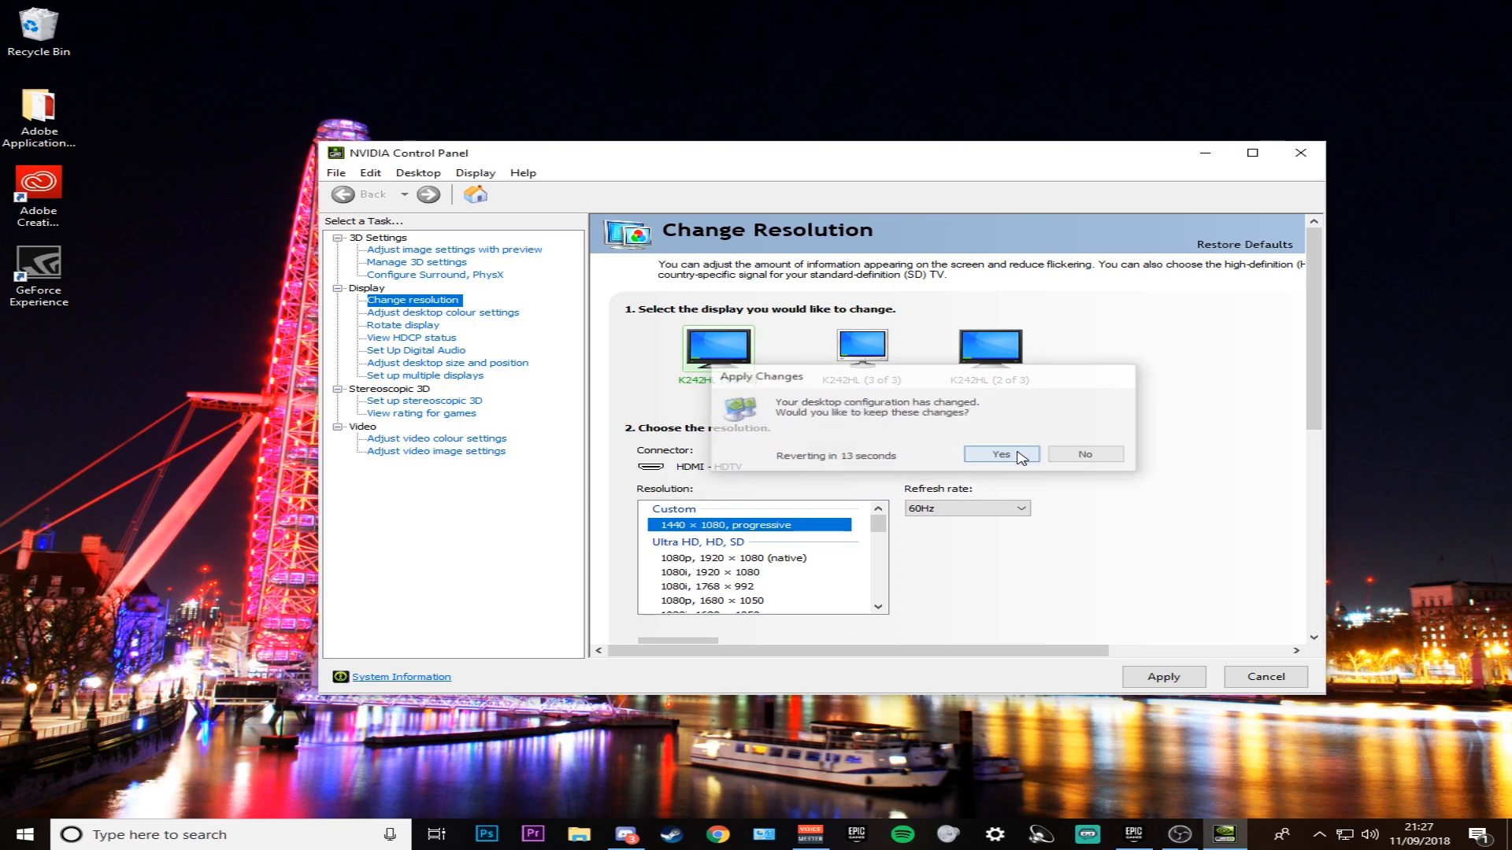
{"action": "left_click", "coordinate": [1001, 454]}
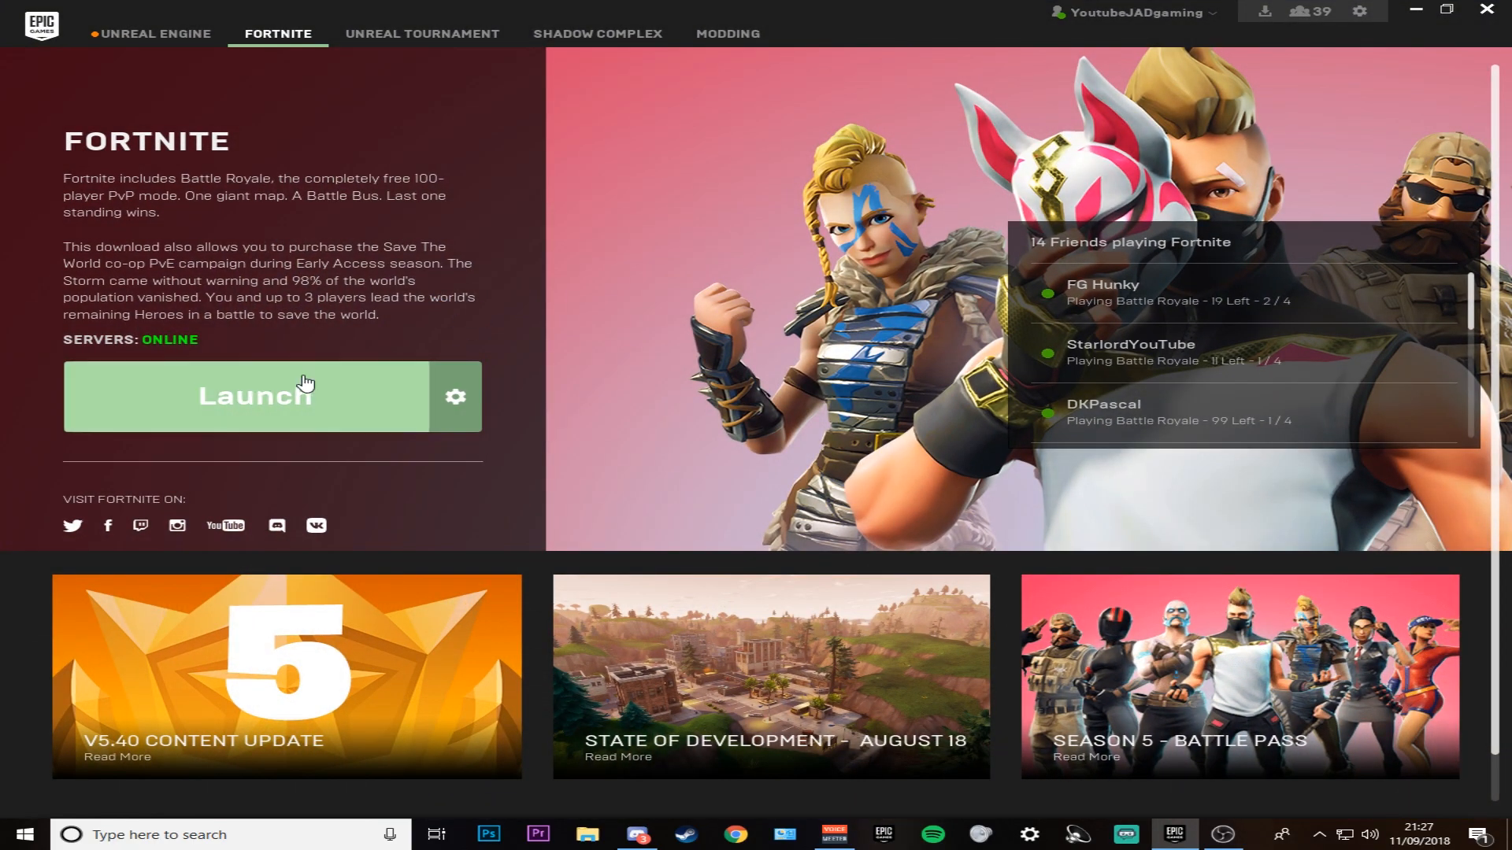
Step: Launch Fortnite from the Epic Games launcher and wait for it to load
{"action": "left_click", "coordinate": [255, 396]}
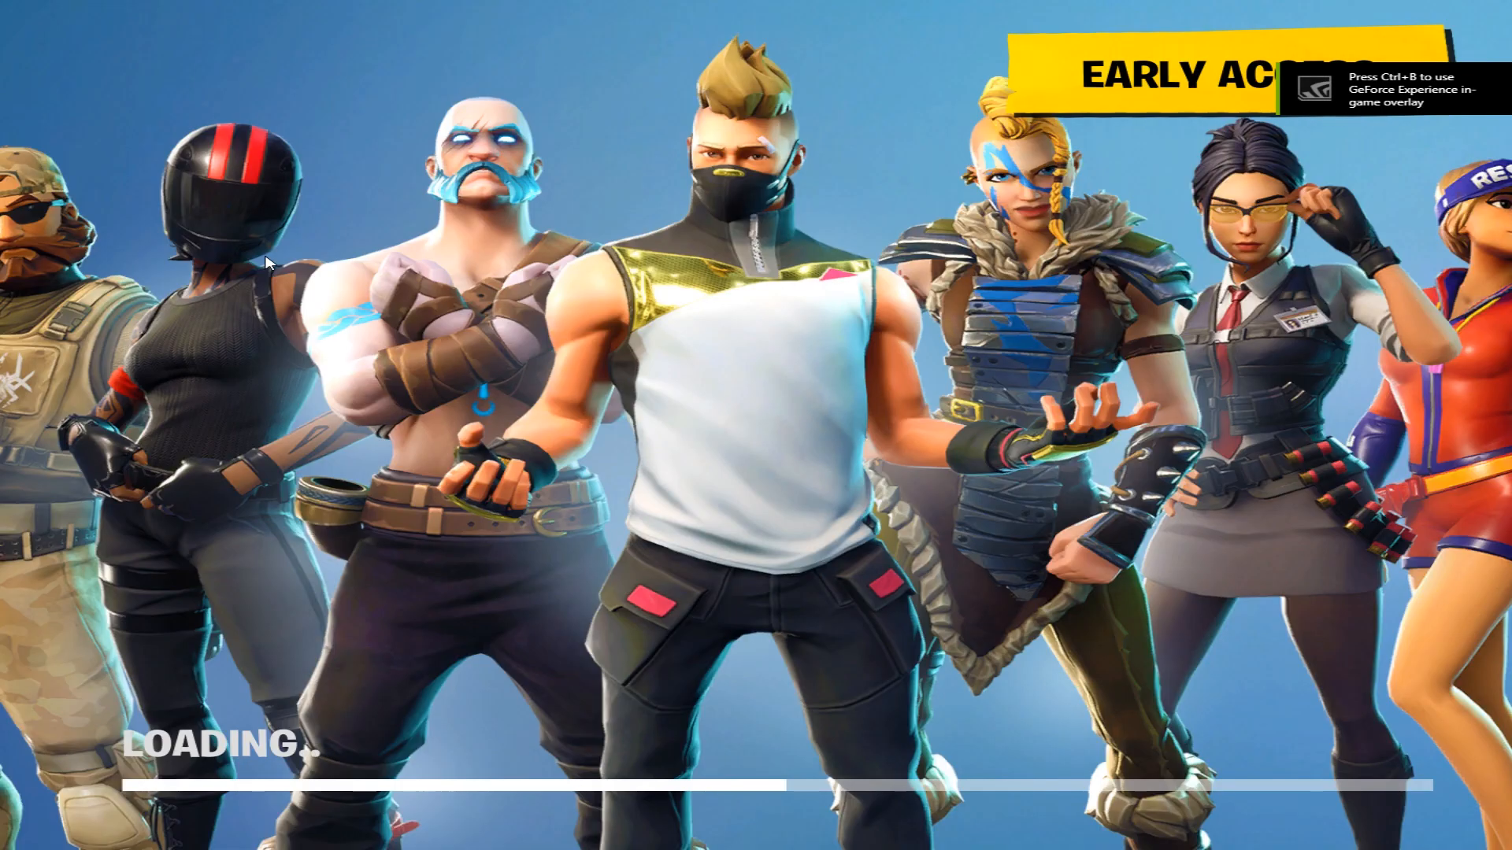
{"action": "mouse_move", "coordinate": [68, 776]}
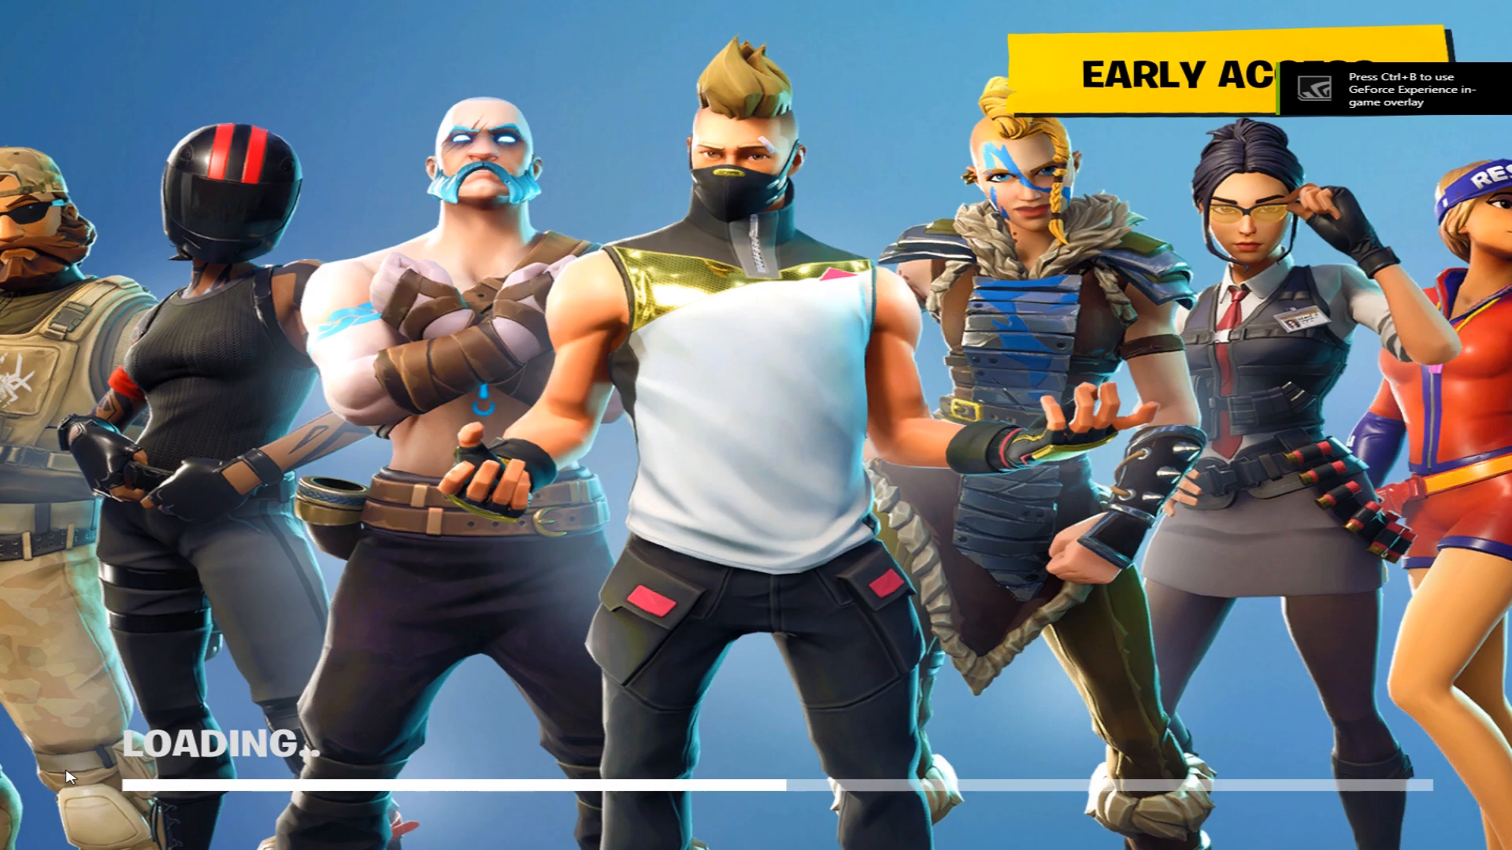
{"action": "mouse_move", "coordinate": [517, 745]}
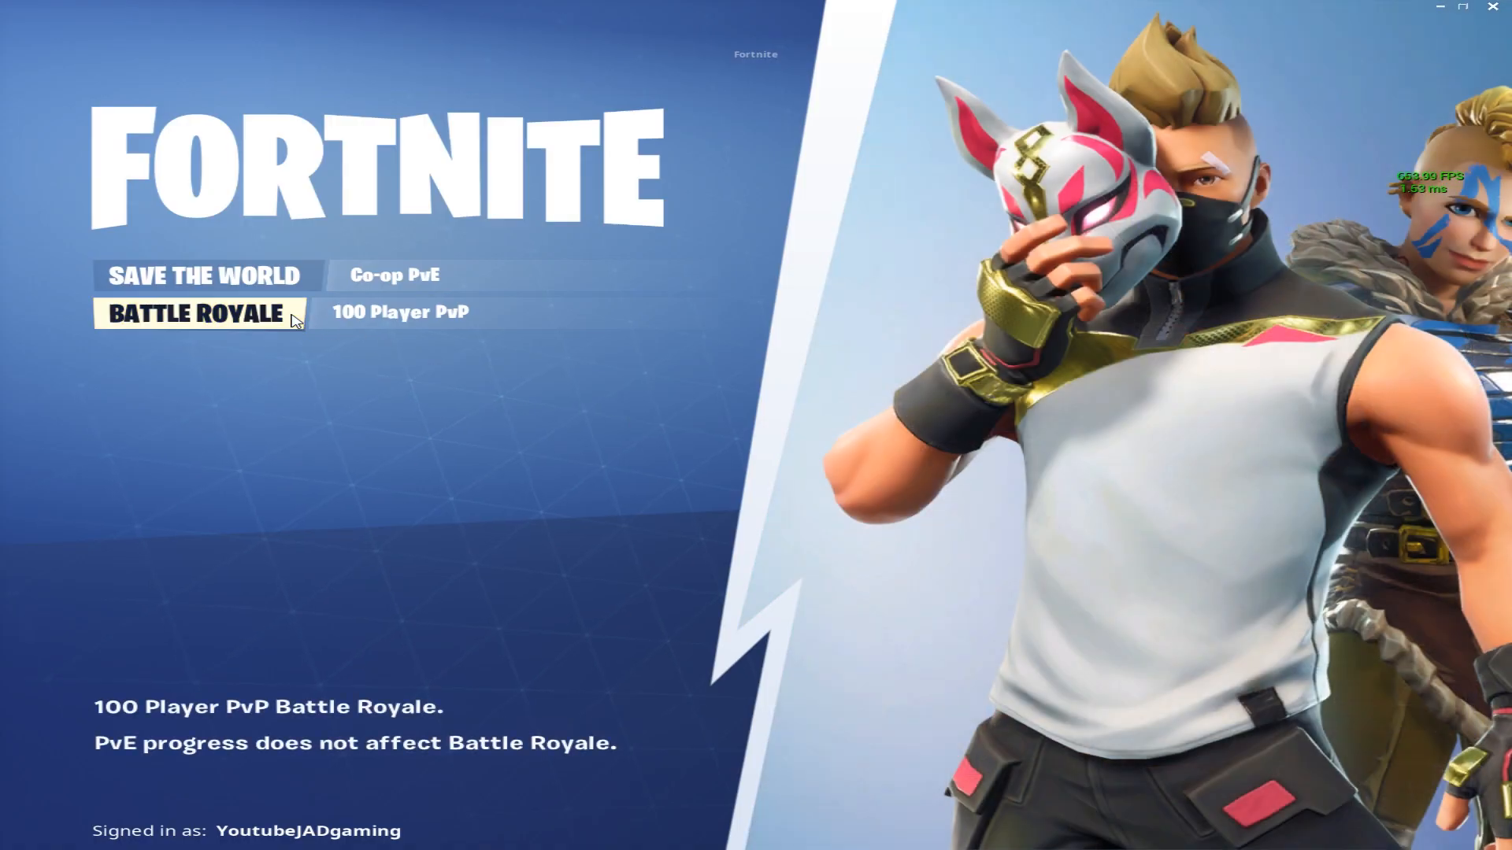
Step: Enter Battle Royale to reach the video settings showing 1440x1080 4:3
{"action": "left_click", "coordinate": [198, 312]}
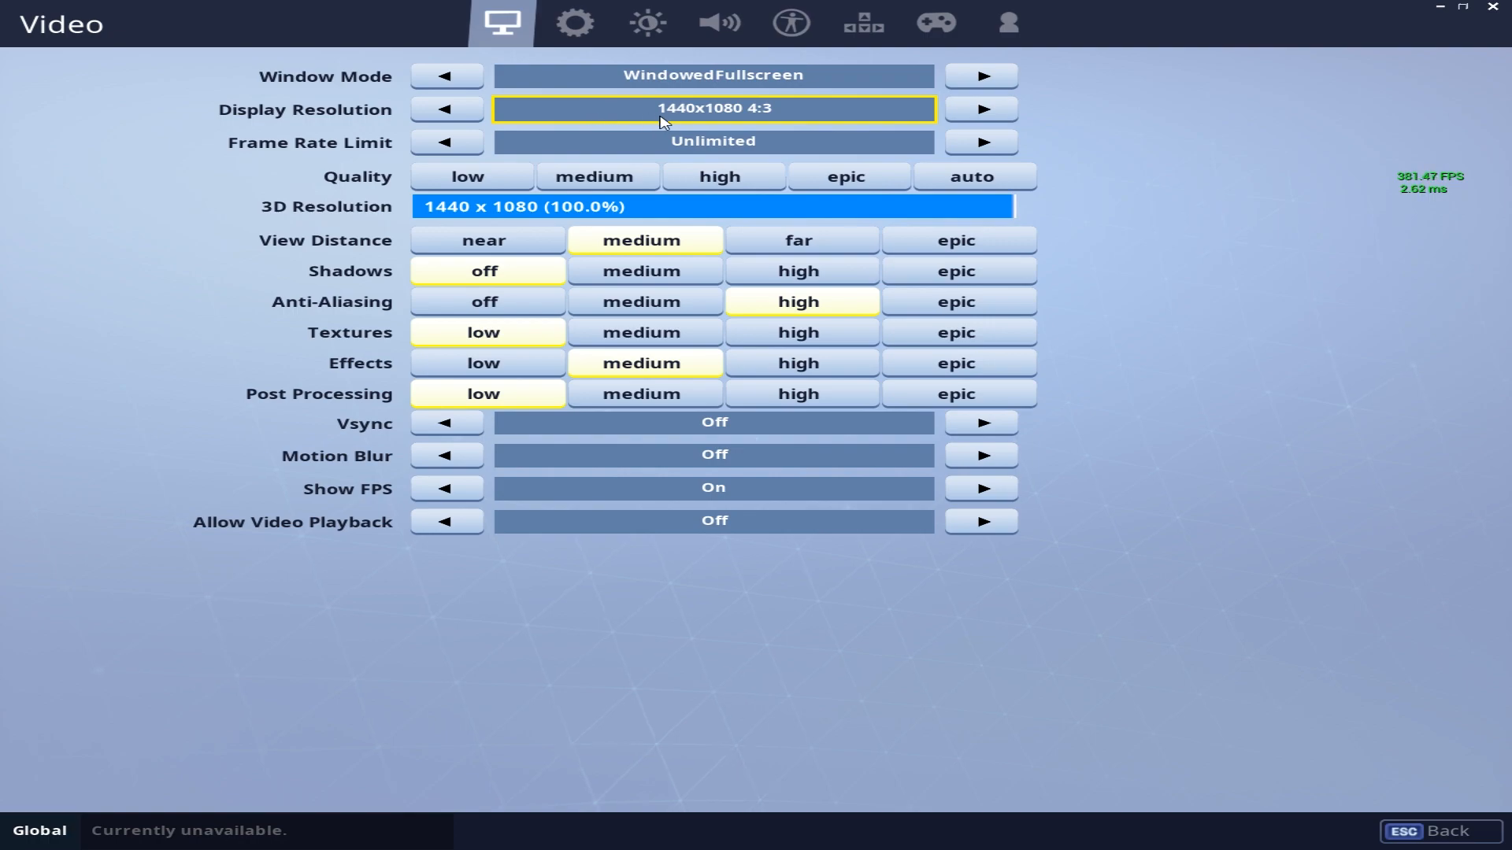
{"action": "mouse_move", "coordinate": [761, 133]}
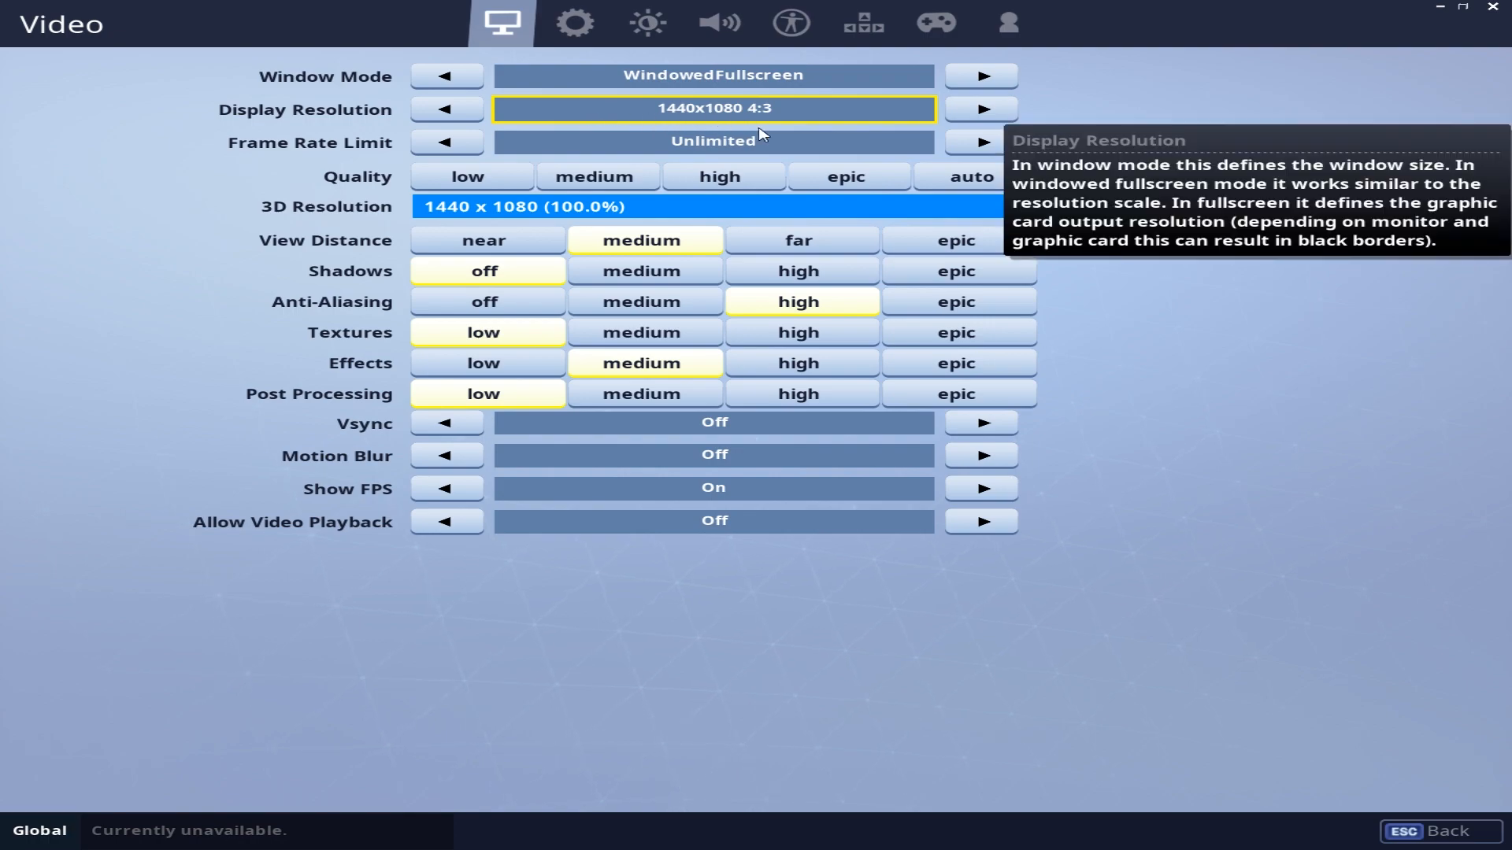